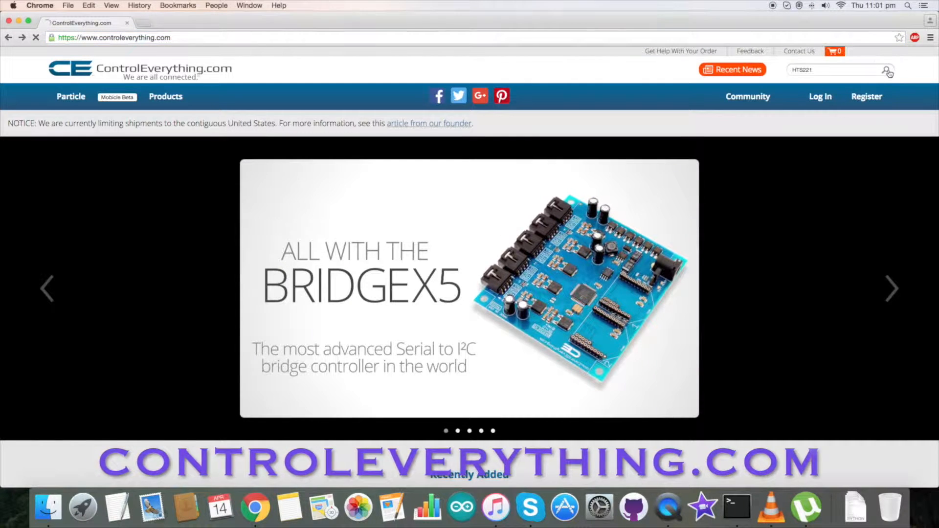
Search the ControlEverything store for HTS221 and open the sensor's product page
{"action": "left_click", "coordinate": [888, 70]}
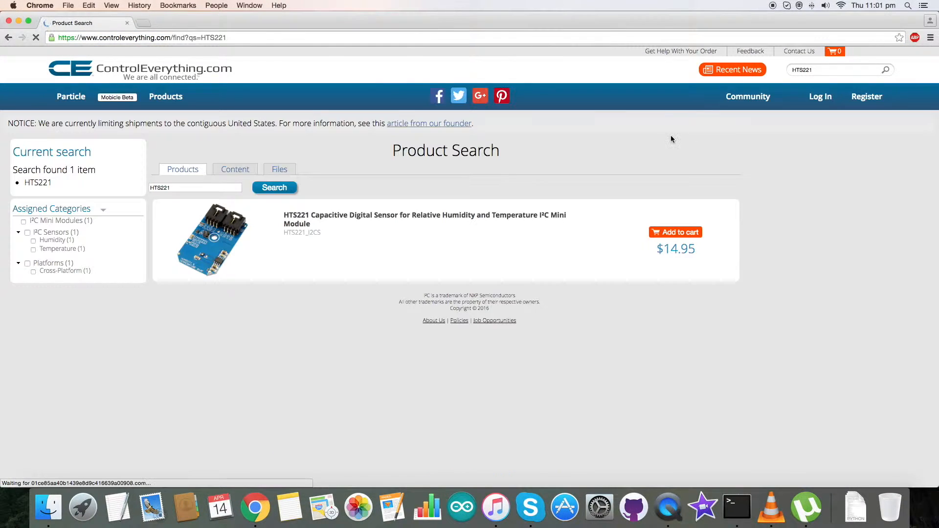
{"action": "left_click", "coordinate": [424, 215]}
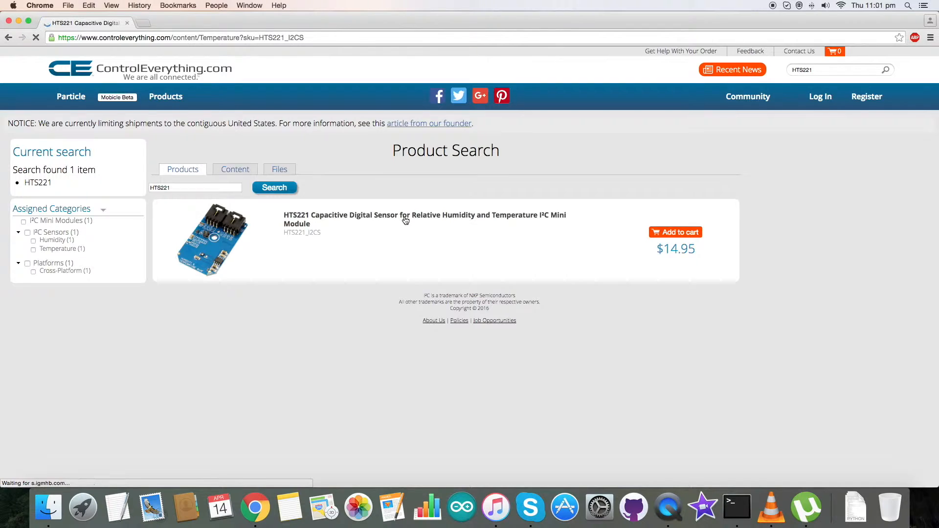
{"action": "left_click", "coordinate": [425, 215]}
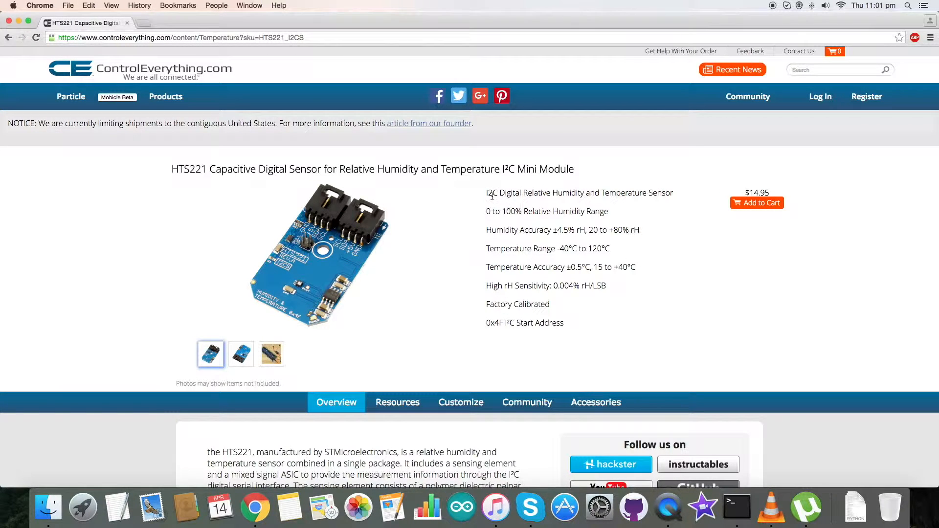
Bring up the product's Resources section and scroll to the Particle Code Sample link
{"action": "left_click_drag", "start_coordinate": [487, 193], "coordinate": [561, 305]}
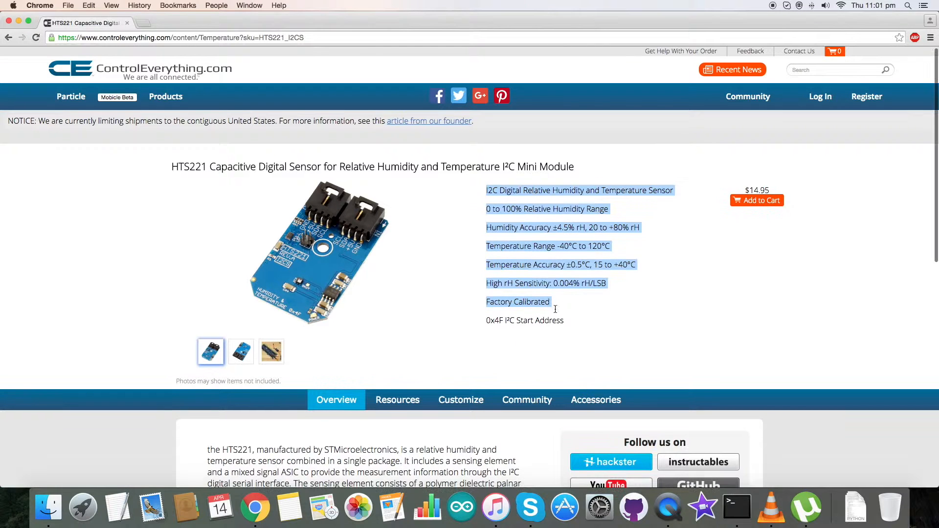
{"action": "left_click", "coordinate": [572, 306]}
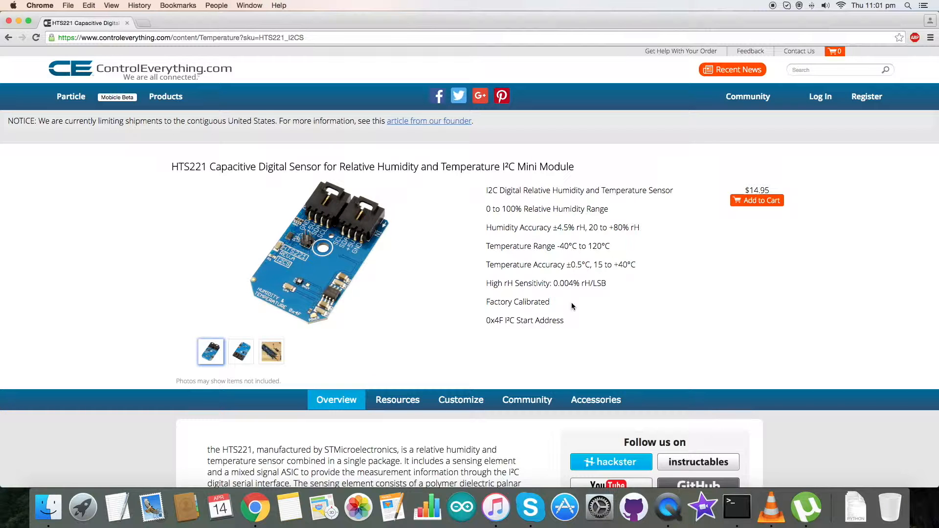
{"action": "left_click", "coordinate": [397, 400]}
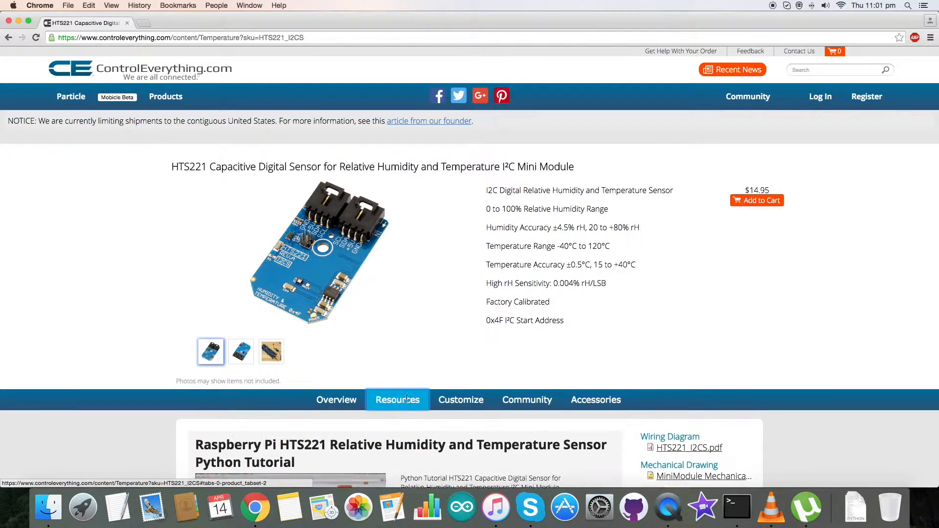
{"action": "scroll", "scroll_direction": "down", "scroll_amount": 3}
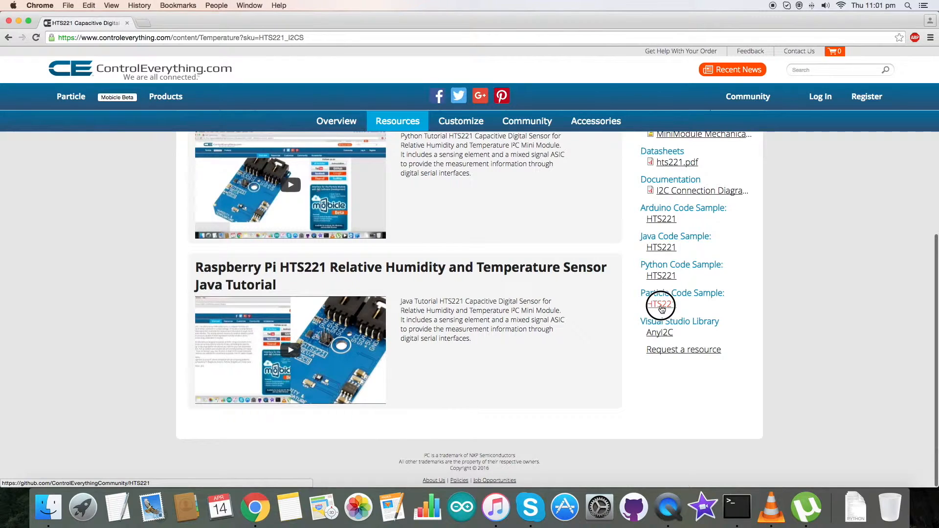
{"action": "left_click", "coordinate": [660, 303]}
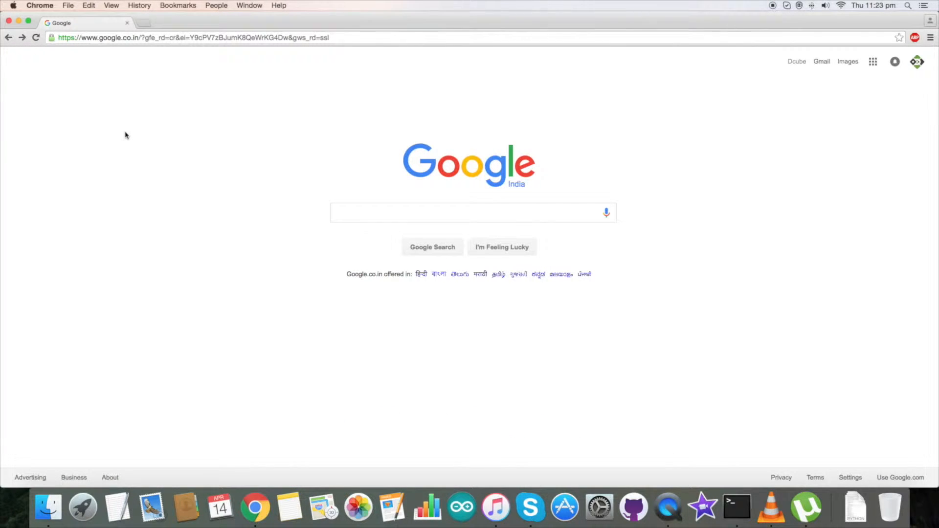
Open the ControlEverythingCommunity organization on GitHub, search 'HTS22' and open the HTS221 repository
{"action": "left_click", "coordinate": [192, 37]}
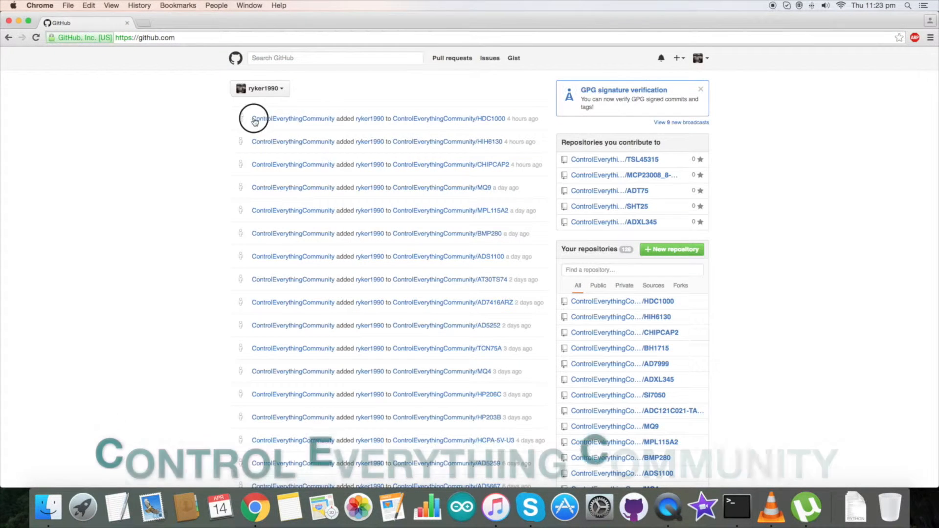
{"action": "double_click", "coordinate": [293, 118]}
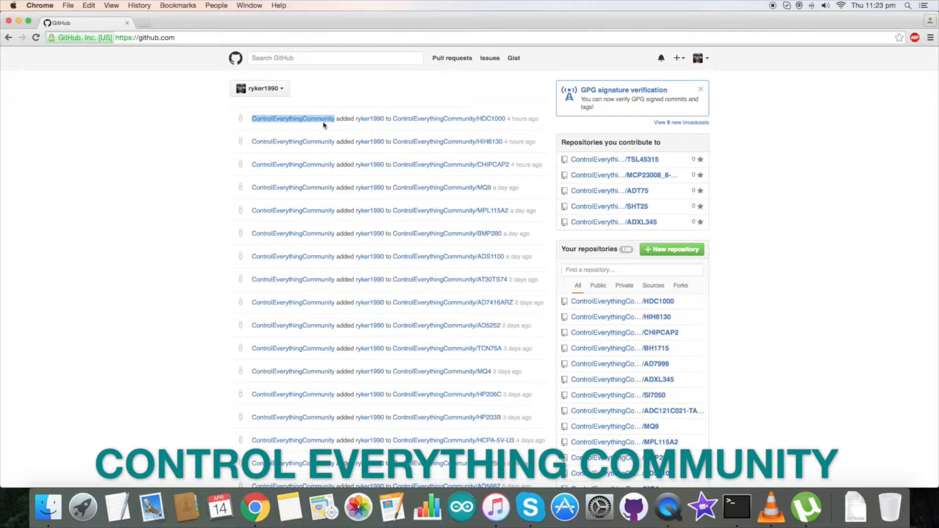
{"action": "left_click", "coordinate": [293, 118]}
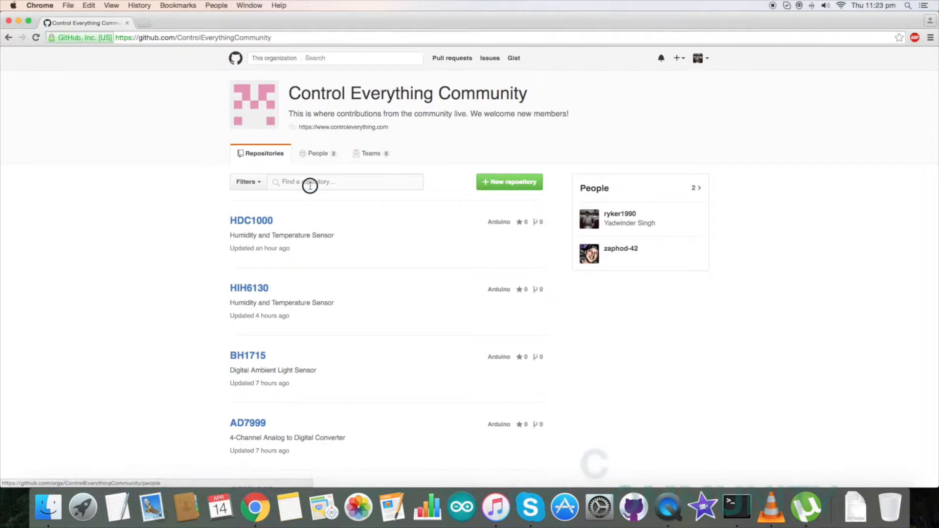
{"action": "type", "text": "HTS221"}
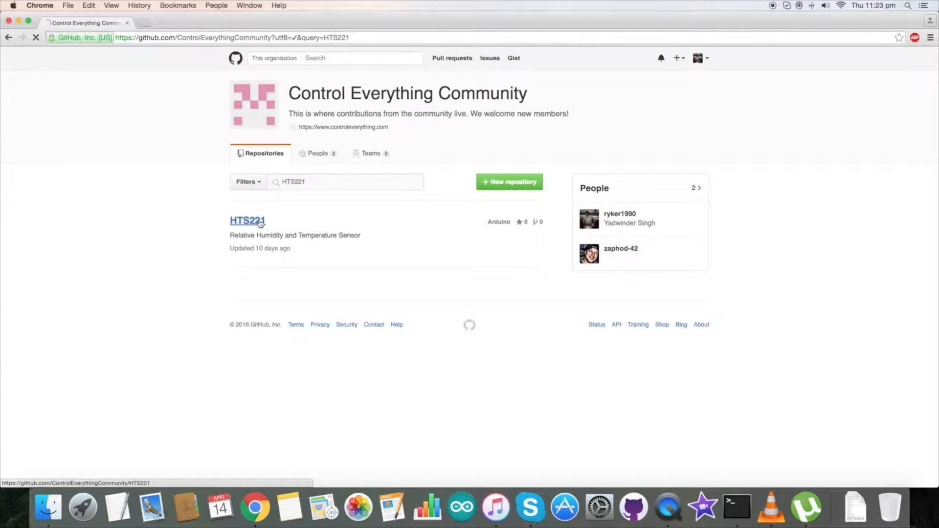
{"action": "left_click", "coordinate": [247, 221]}
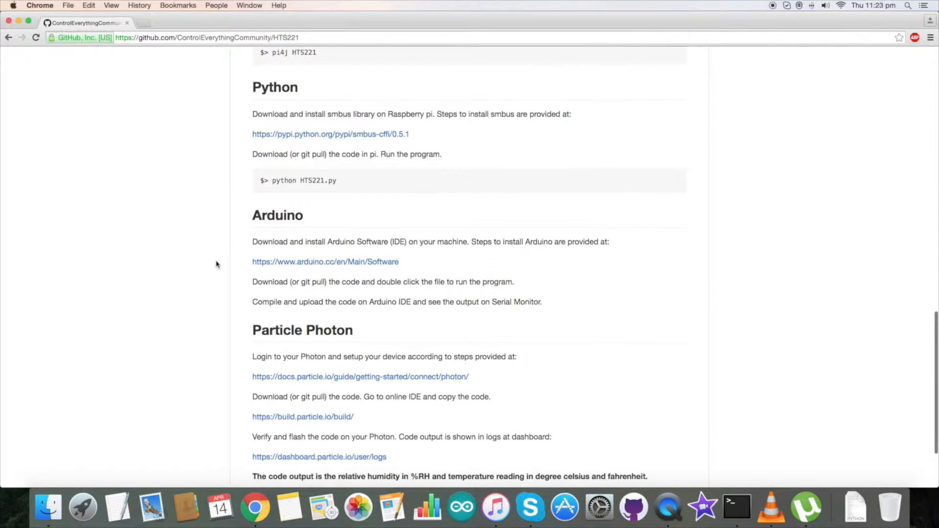
{"action": "scroll", "scroll_direction": "down", "scroll_amount": 3}
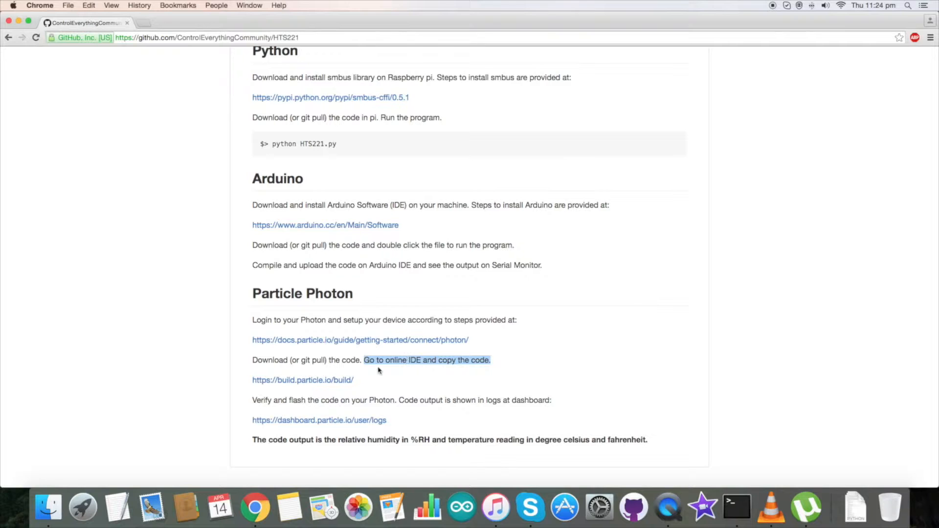
{"action": "left_click", "coordinate": [302, 380]}
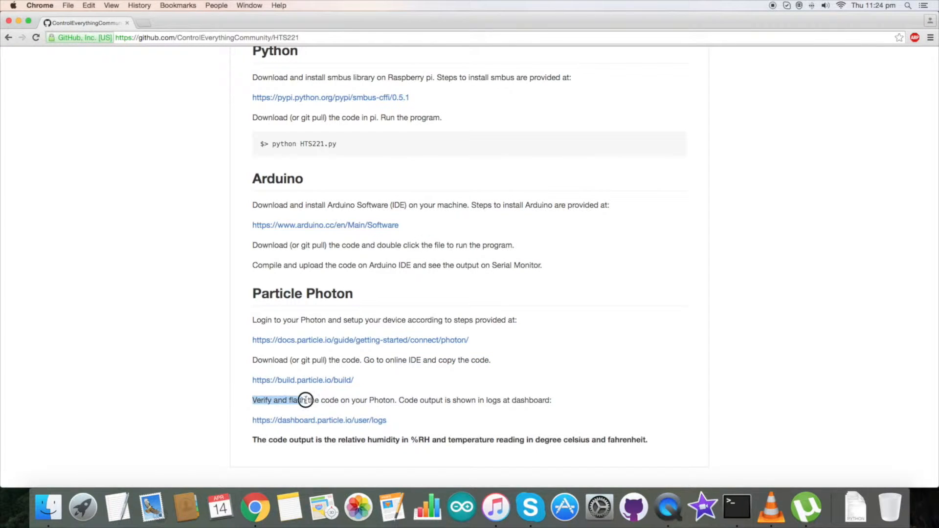
{"action": "left_click_drag", "start_coordinate": [305, 400], "coordinate": [395, 400]}
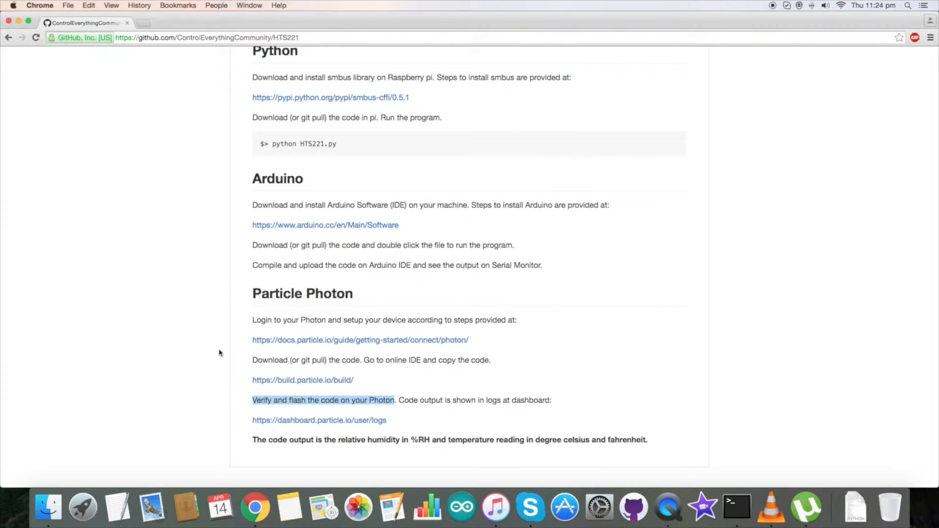
{"action": "mouse_move", "coordinate": [232, 350]}
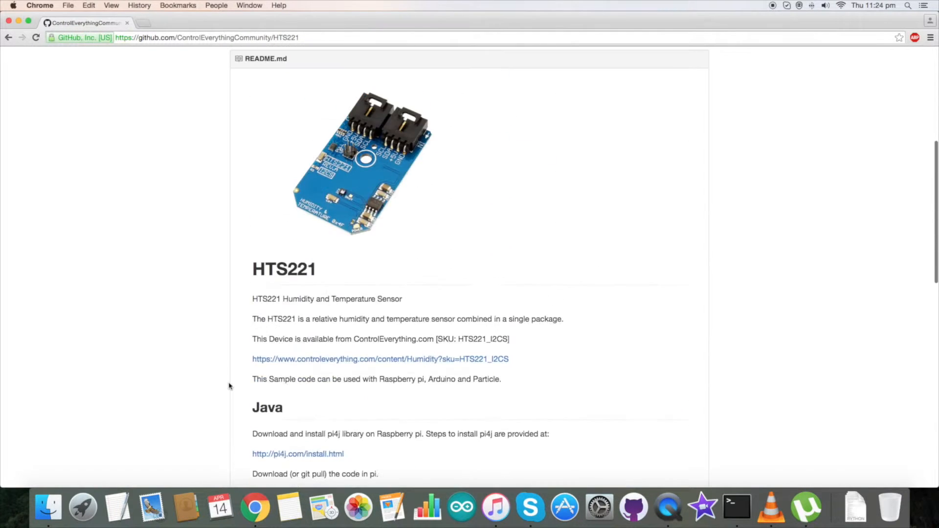
{"action": "left_click", "coordinate": [255, 258]}
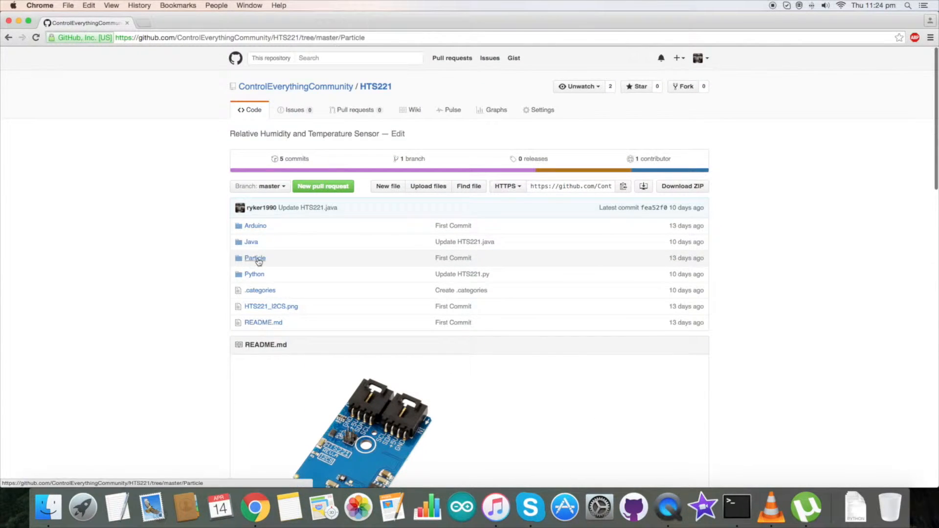
{"action": "left_click", "coordinate": [254, 258]}
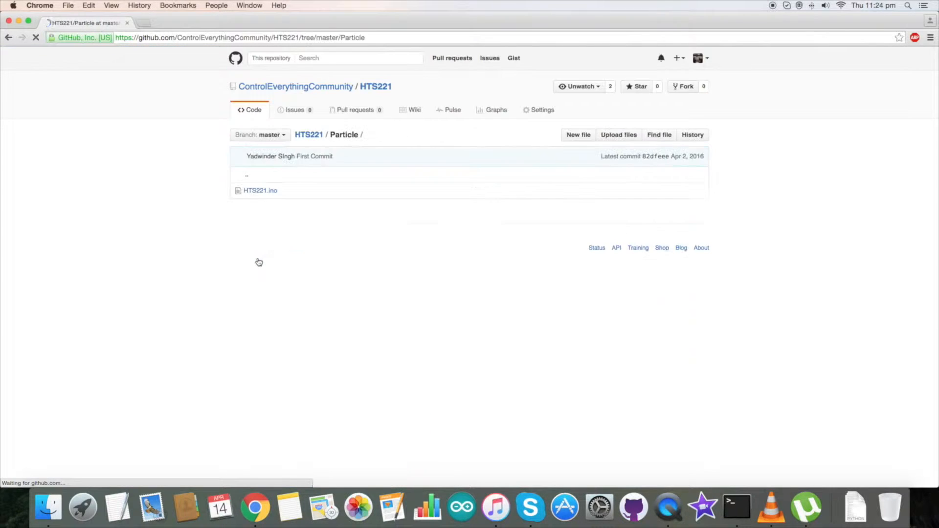
{"action": "left_click", "coordinate": [260, 191]}
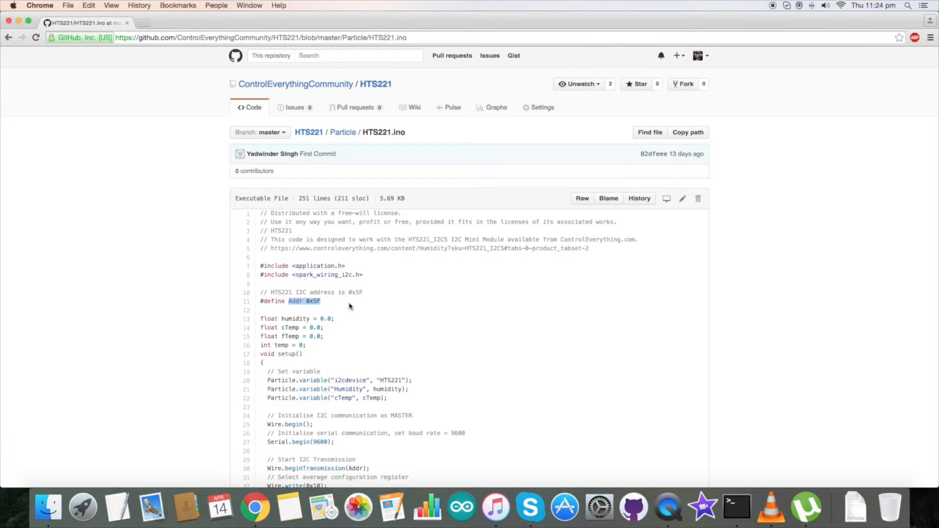
{"action": "scroll", "scroll_direction": "down", "scroll_amount": 3}
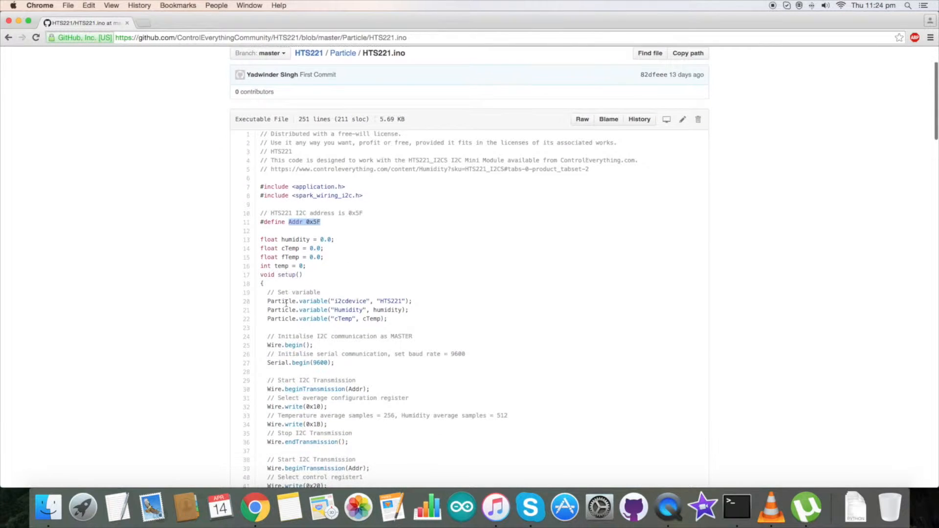
{"action": "left_click_drag", "start_coordinate": [266, 285], "coordinate": [371, 320]}
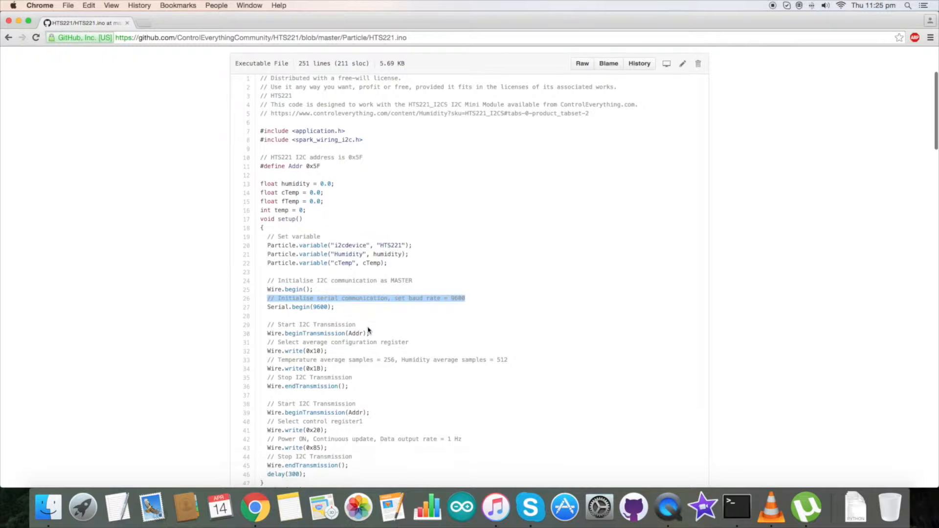
{"action": "scroll", "scroll_direction": "down", "scroll_amount": 3}
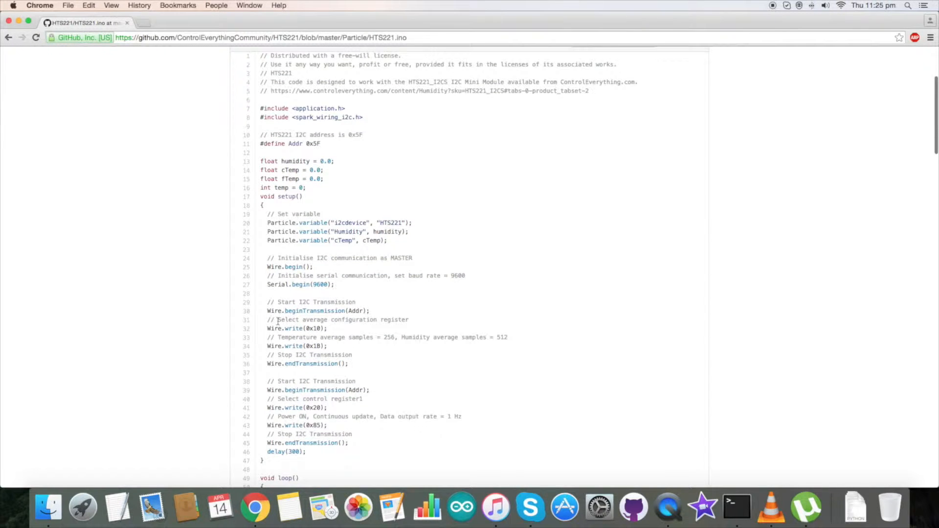
{"action": "double_click", "coordinate": [344, 319]}
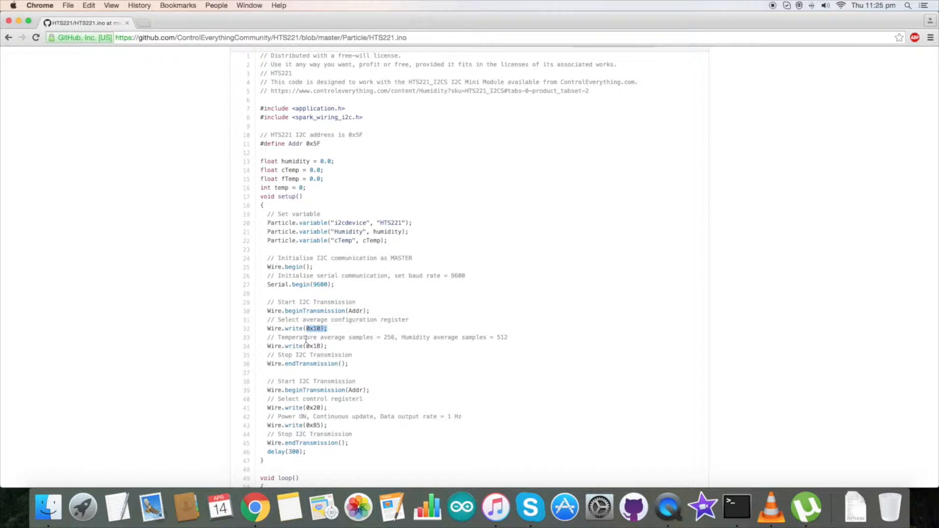
{"action": "double_click", "coordinate": [306, 337]}
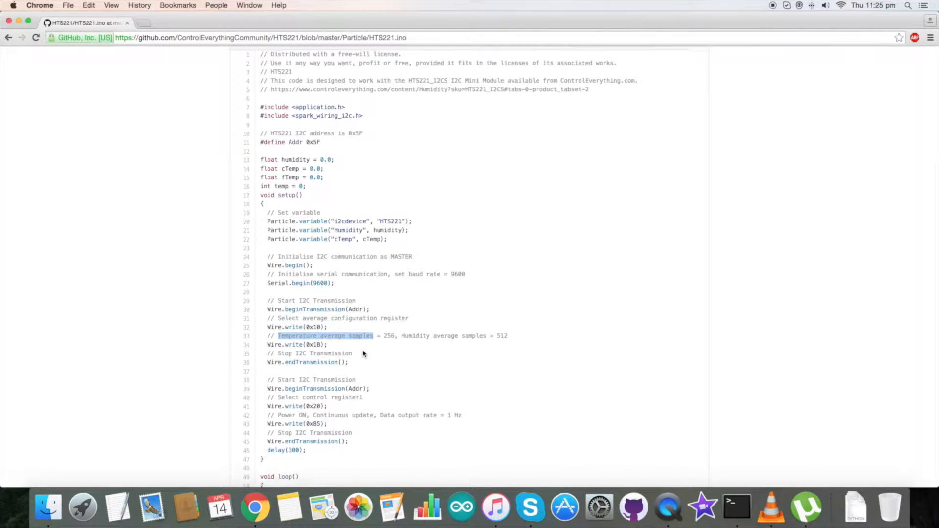
{"action": "scroll", "scroll_direction": "down", "scroll_amount": 3}
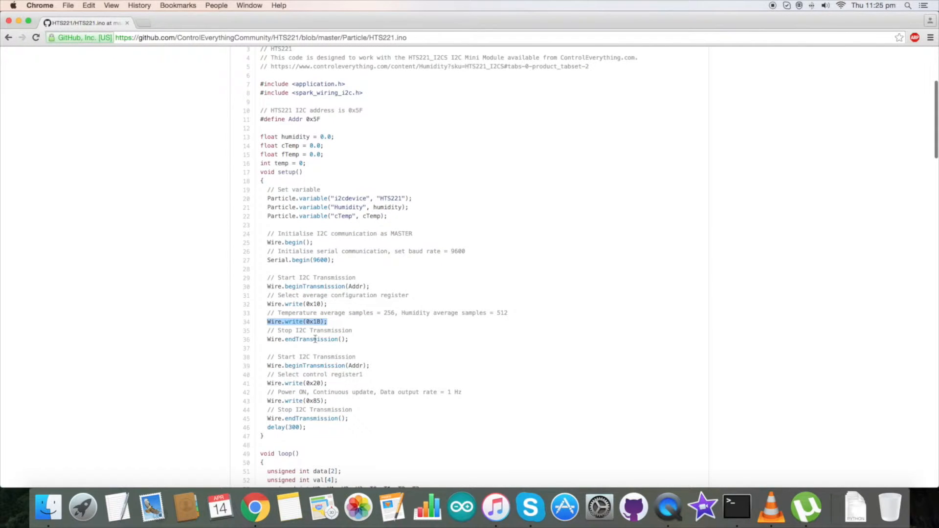
{"action": "scroll", "scroll_direction": "down", "scroll_amount": 3}
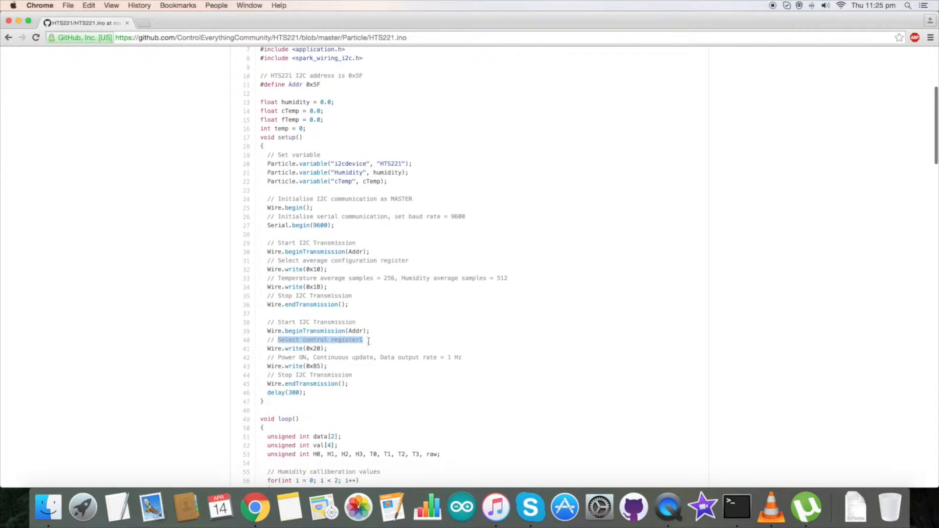
{"action": "scroll", "scroll_direction": "down", "scroll_amount": 3}
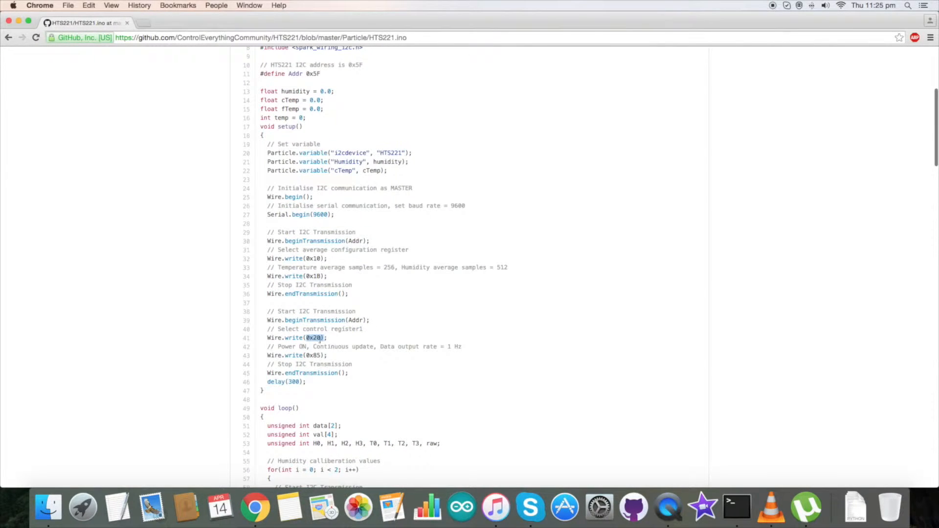
{"action": "left_click_drag", "start_coordinate": [278, 346], "coordinate": [430, 347]}
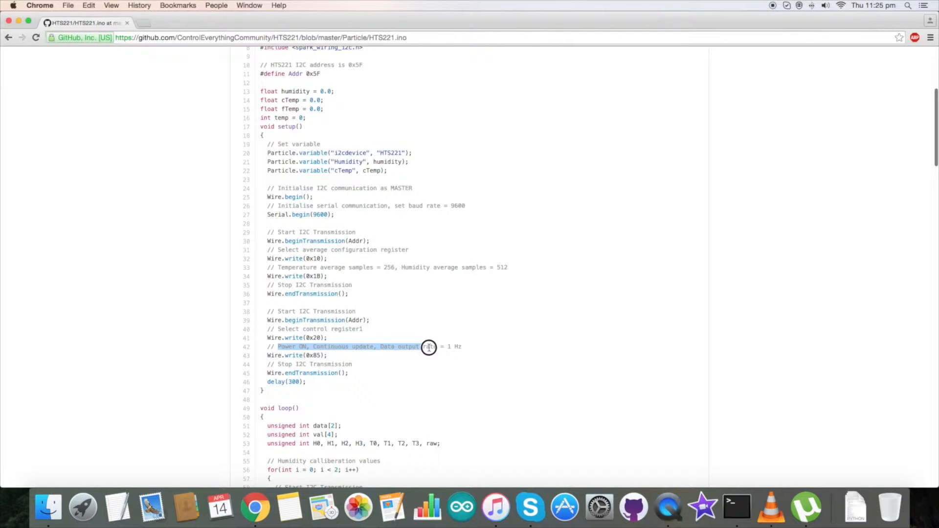
{"action": "scroll", "scroll_direction": "down", "scroll_amount": 3}
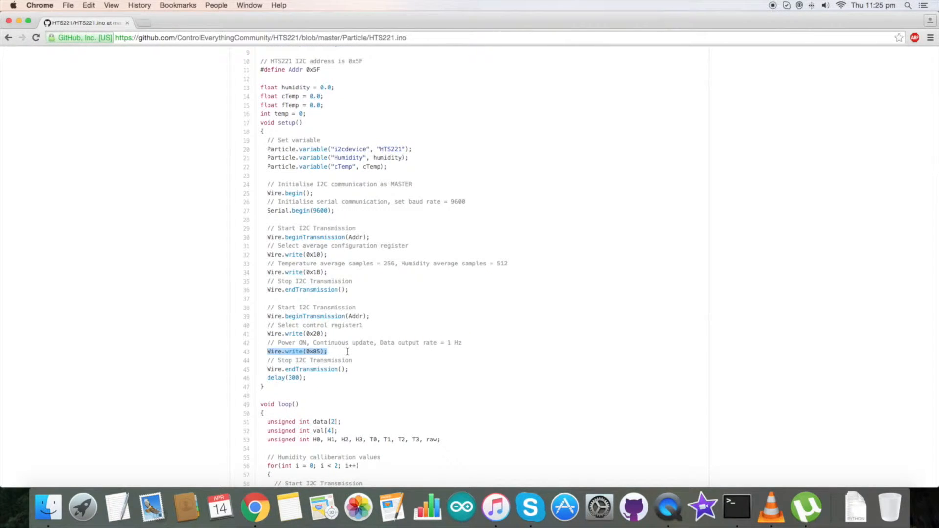
{"action": "scroll", "scroll_direction": "down", "scroll_amount": 3}
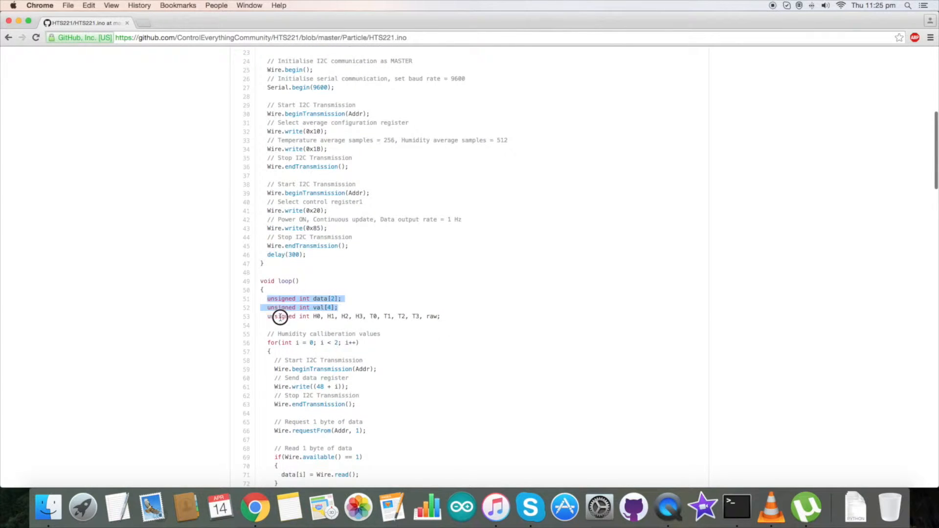
{"action": "scroll", "scroll_direction": "down", "scroll_amount": 3}
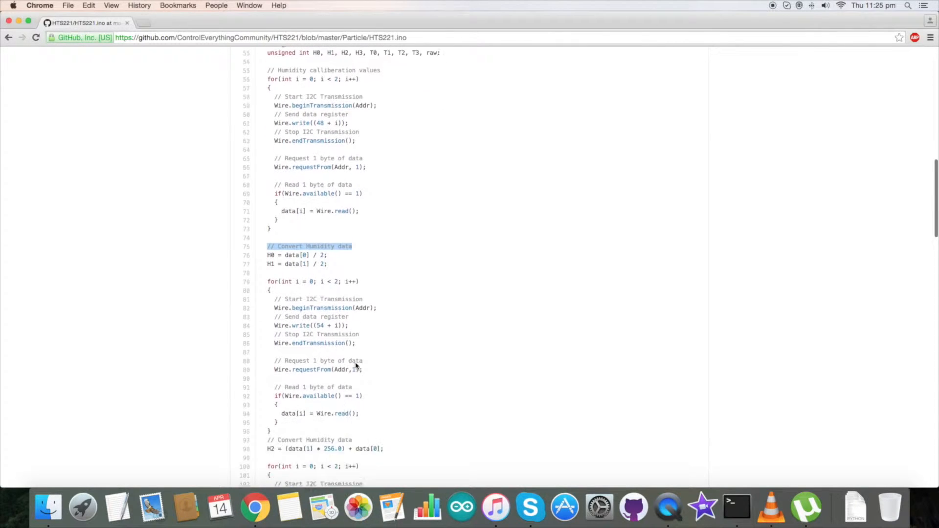
{"action": "scroll", "scroll_direction": "down", "scroll_amount": 3}
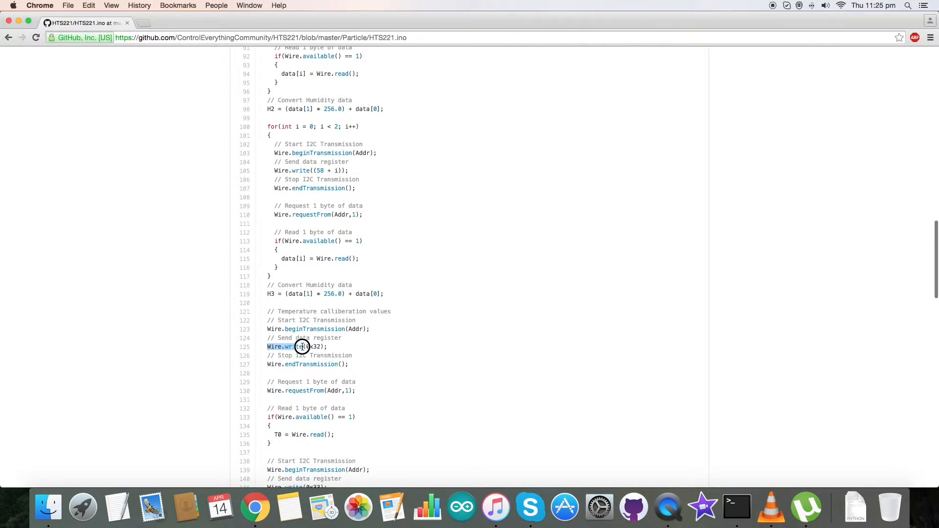
{"action": "scroll", "scroll_direction": "down", "scroll_amount": 3}
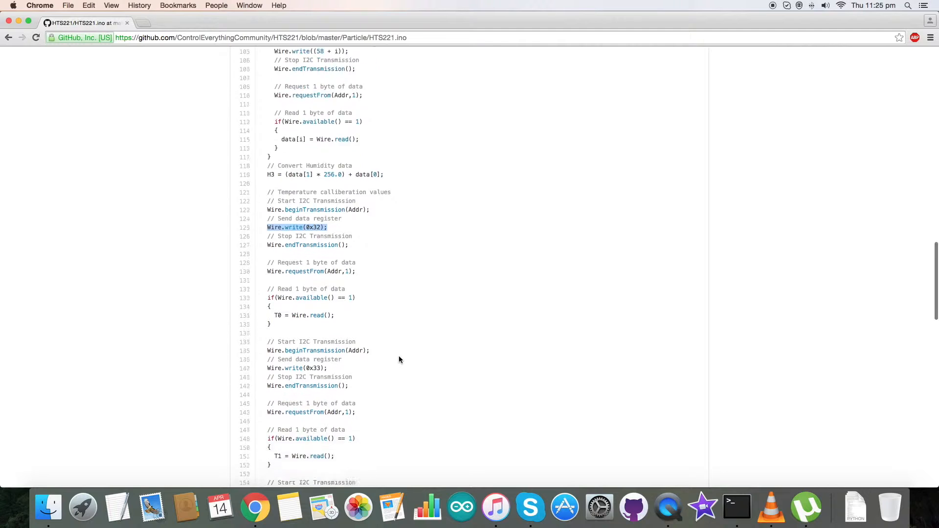
{"action": "scroll", "scroll_direction": "down", "scroll_amount": 3}
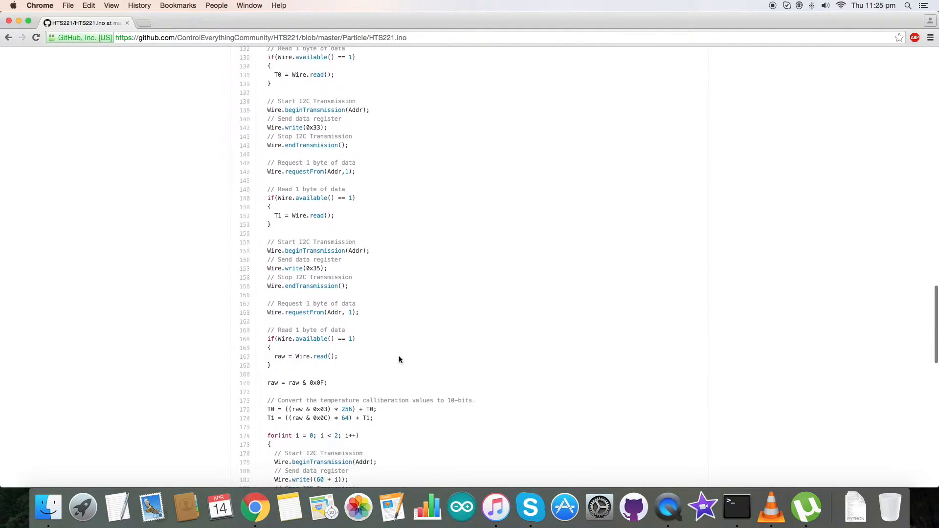
{"action": "scroll", "scroll_direction": "down", "scroll_amount": 3}
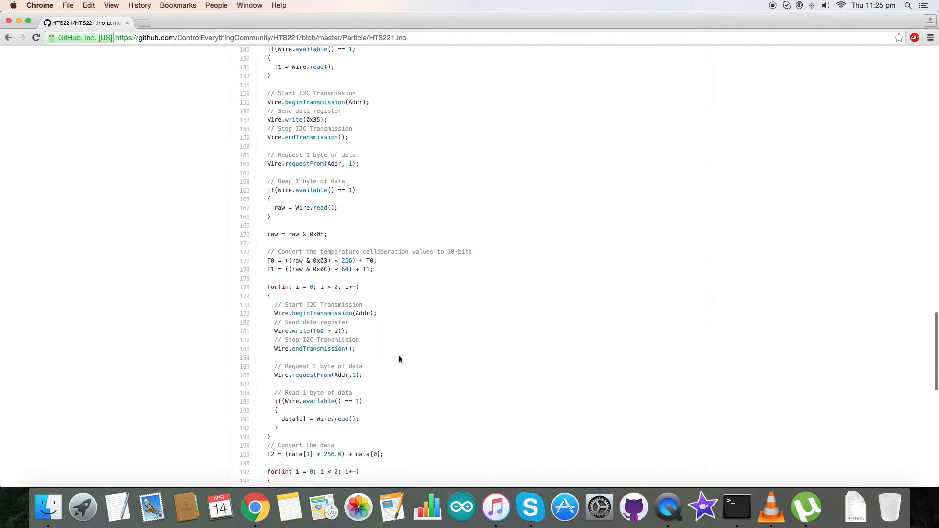
{"action": "scroll", "scroll_direction": "down", "scroll_amount": 3}
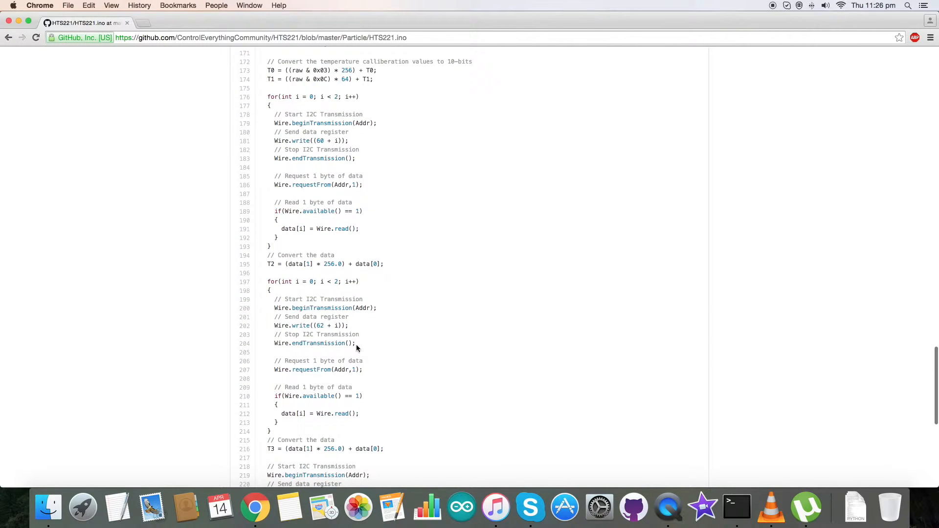
{"action": "scroll", "scroll_direction": "down", "scroll_amount": 3}
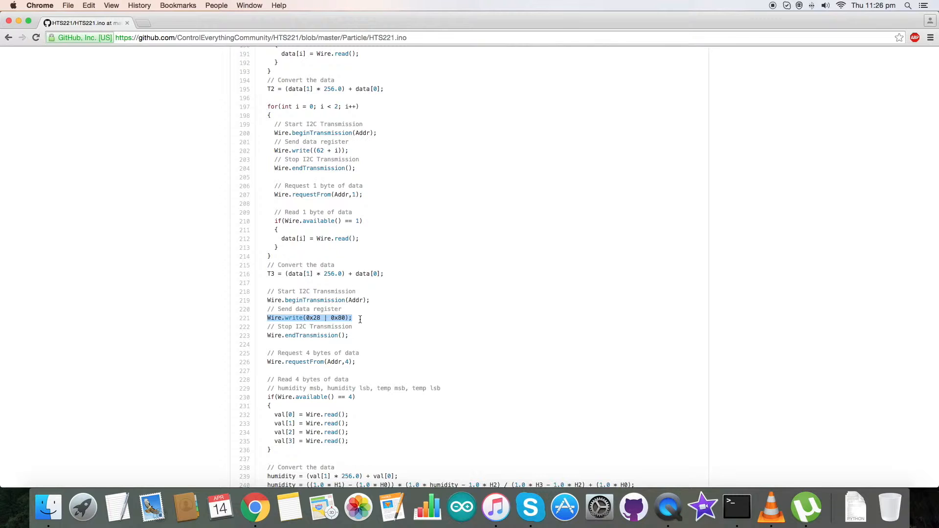
{"action": "left_click", "coordinate": [356, 335]}
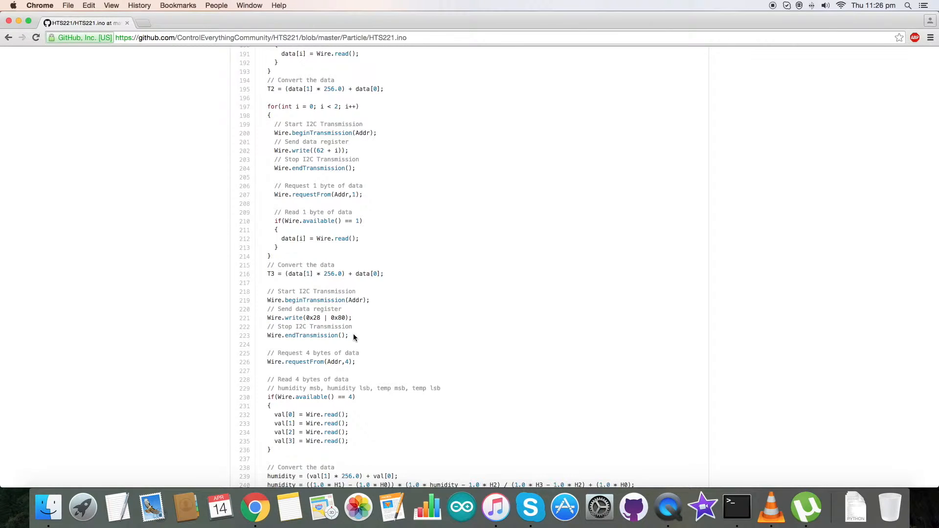
{"action": "scroll", "scroll_direction": "down", "scroll_amount": 3}
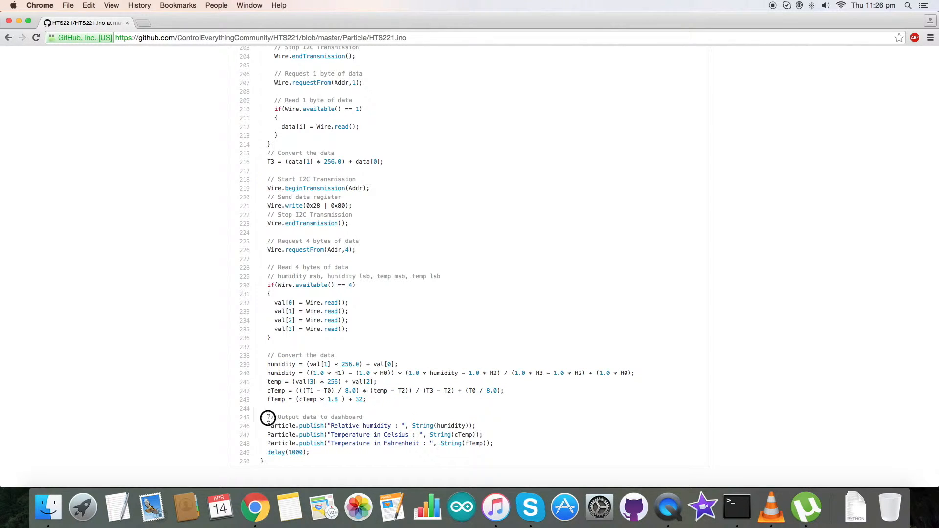
{"action": "left_click_drag", "start_coordinate": [268, 417], "coordinate": [371, 453]}
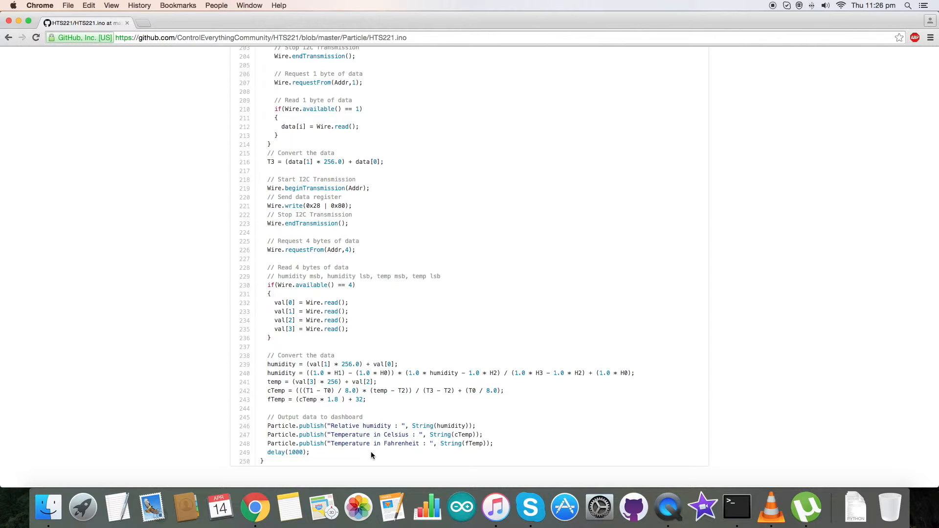
{"action": "scroll", "scroll_direction": "up", "scroll_amount": 3}
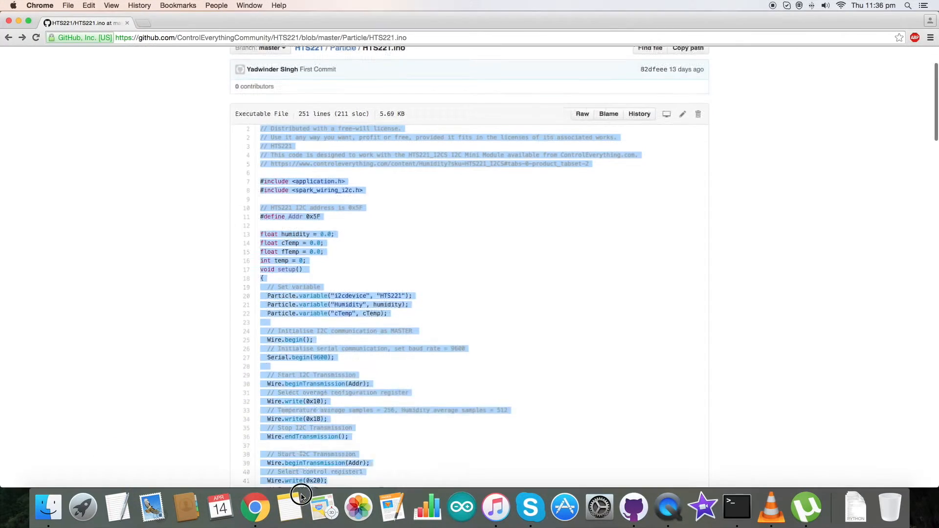
Scroll through the HTS221.ino code, then go to build.particle.io/build in a new tab
{"action": "scroll", "scroll_direction": "down", "scroll_amount": 3}
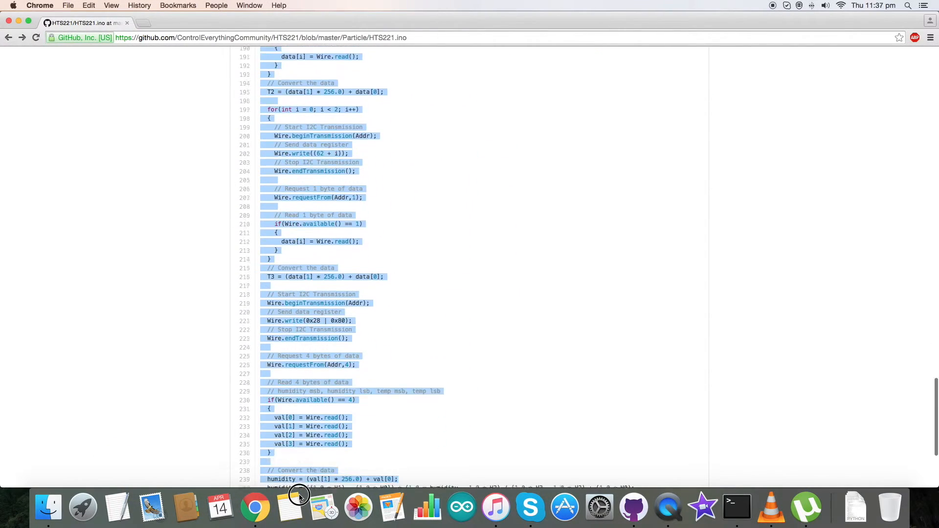
{"action": "scroll", "scroll_direction": "down", "scroll_amount": 3}
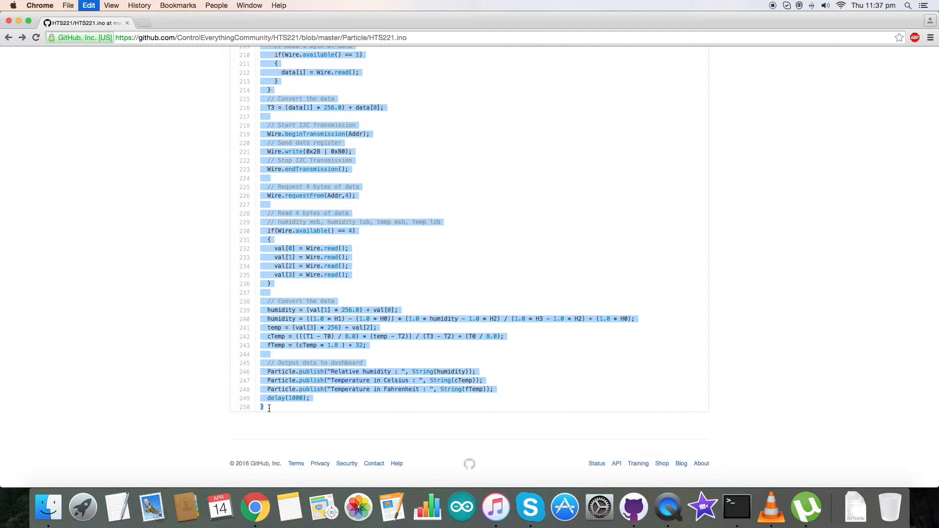
{"action": "type", "text": "build.particle.io/build/570fdc536aa1830cb50000b7"}
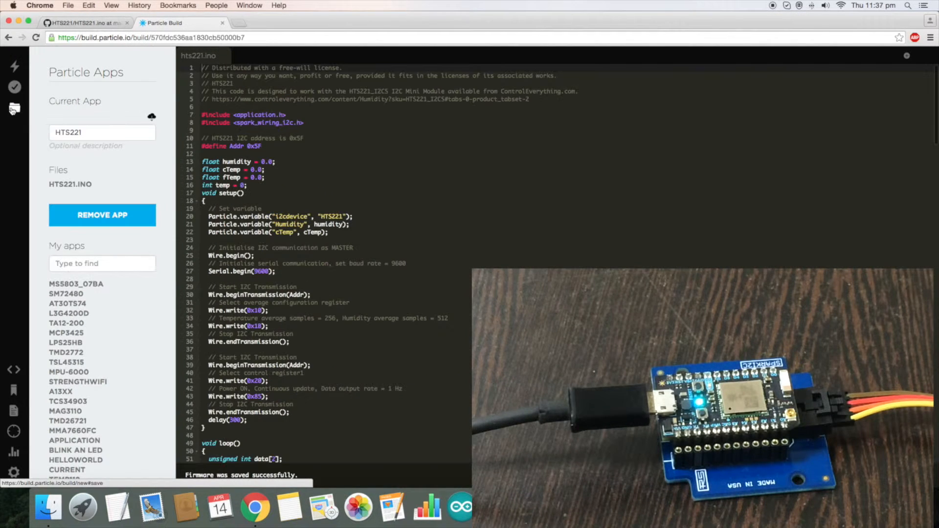
Flash the saved HTS221 firmware to the Photon
{"action": "left_click", "coordinate": [14, 66]}
{"action": "type", "text": "da"}
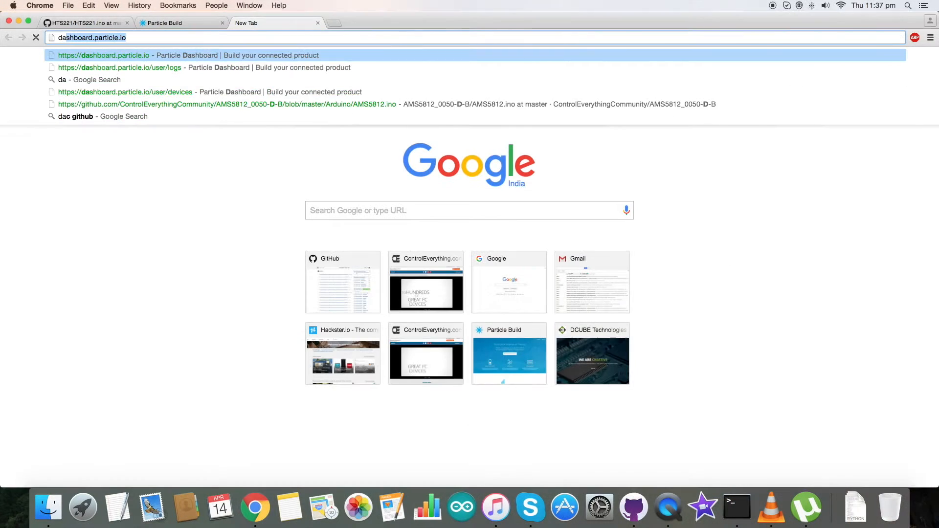
Load dashboard.particle.io from the Particle Dashboard suggestion
{"action": "left_click", "coordinate": [119, 67]}
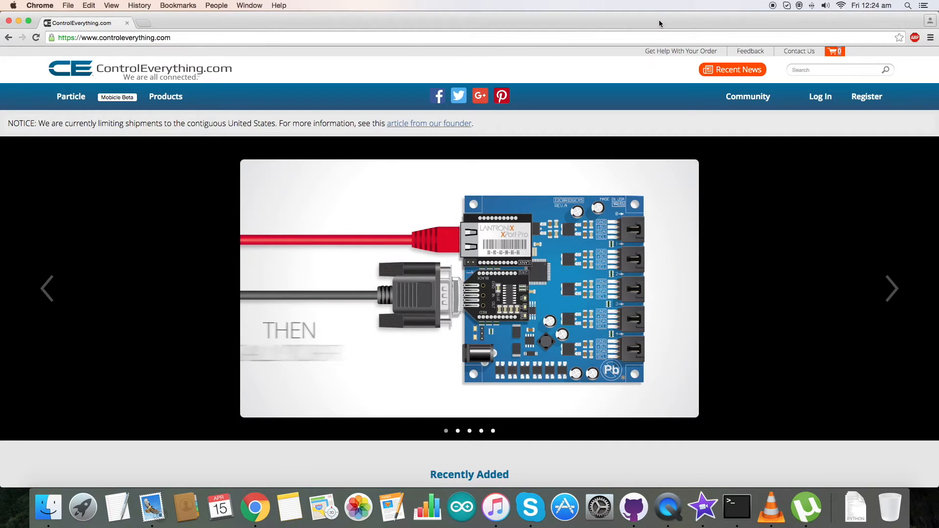
Go to Community in ControlEverything.com's top navigation to list forum topics
{"action": "left_click", "coordinate": [747, 96]}
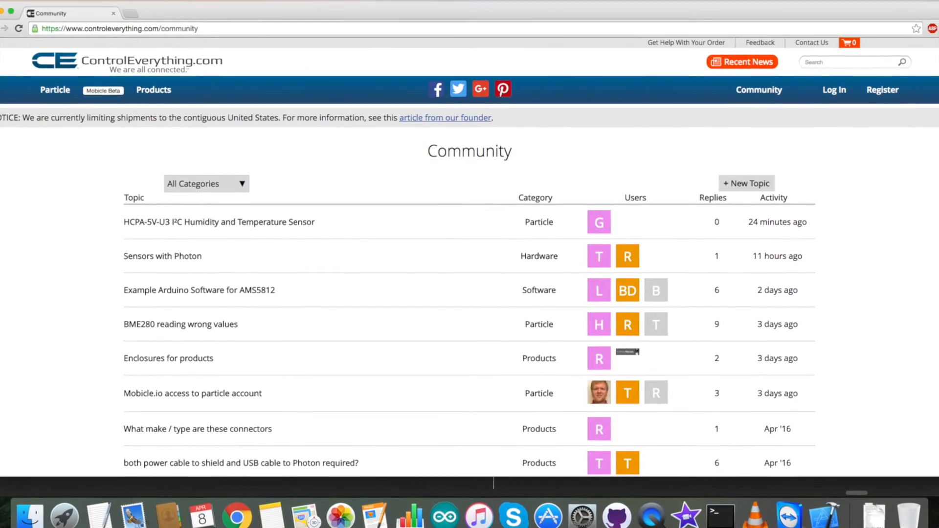